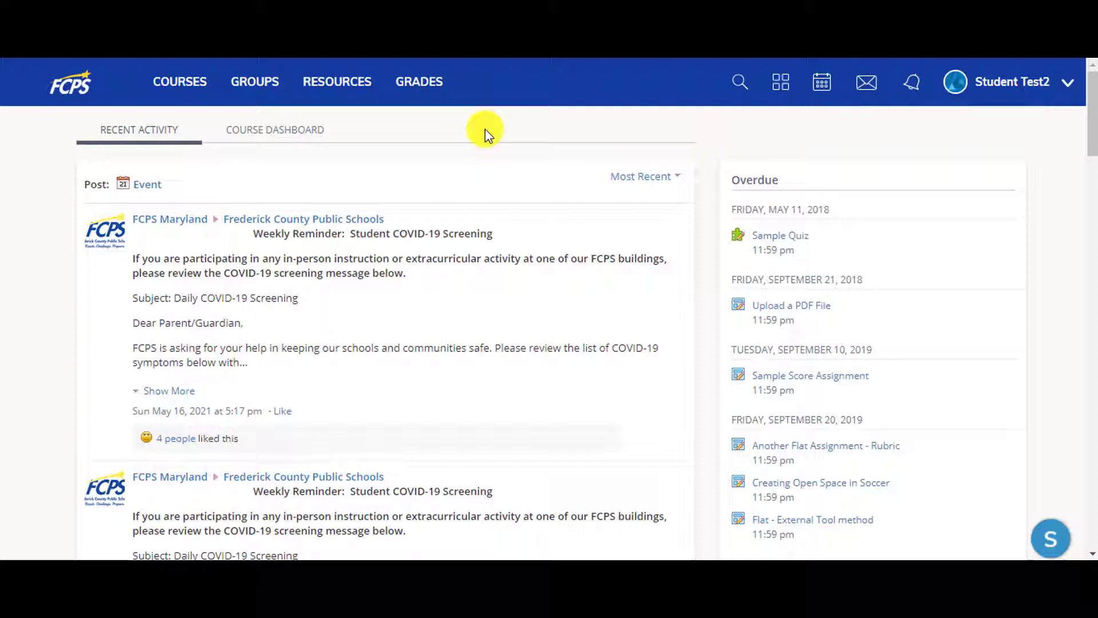
{"action": "mouse_move", "coordinate": [841, 215]}
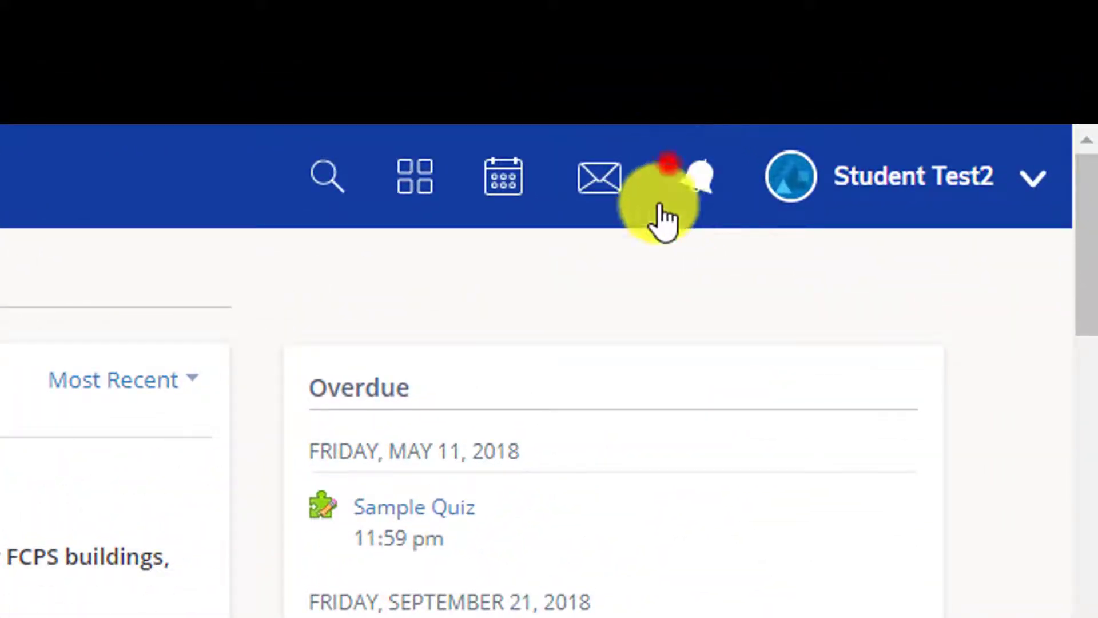
Step: Open the bell notifications panel, check the empty Requests list, and return to Notifications
{"action": "left_click", "coordinate": [909, 82]}
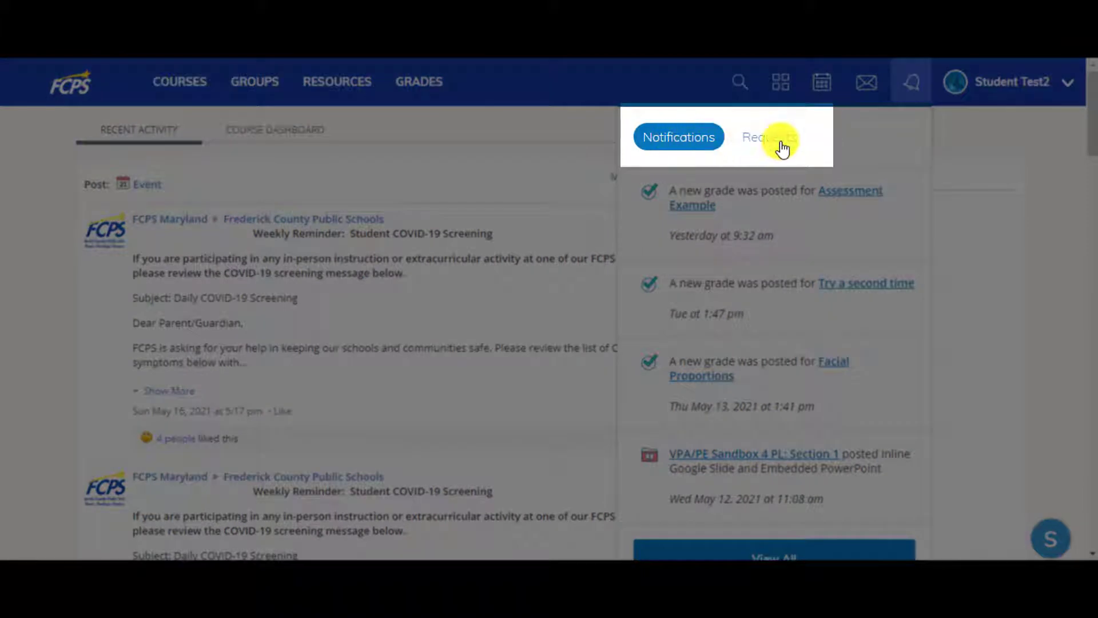
{"action": "left_click", "coordinate": [768, 136]}
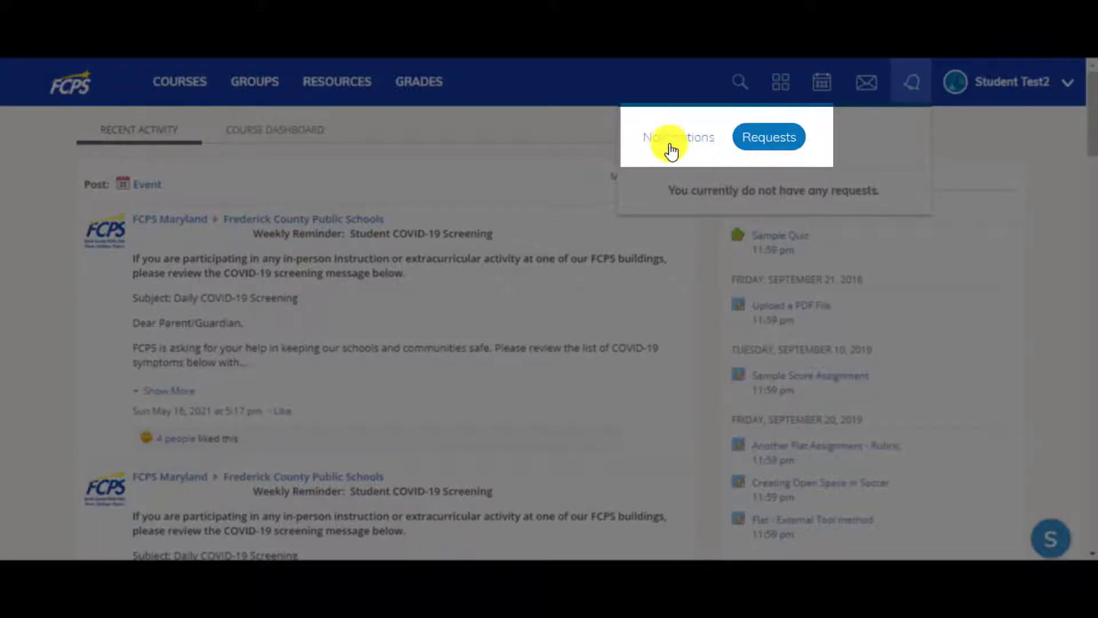
{"action": "left_click", "coordinate": [677, 136]}
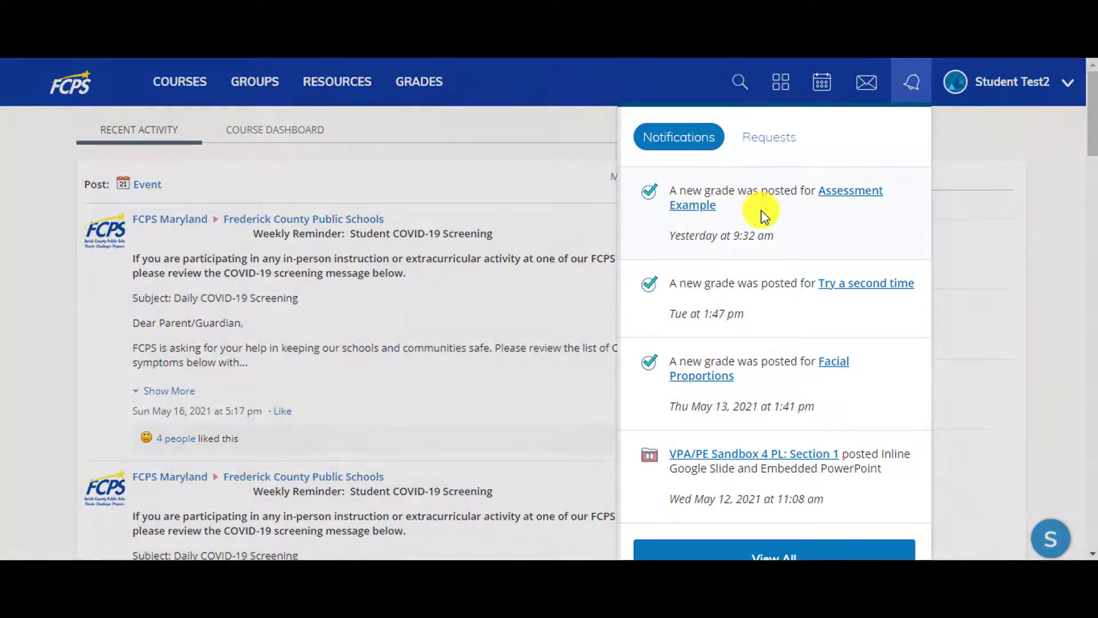
{"action": "mouse_move", "coordinate": [776, 314]}
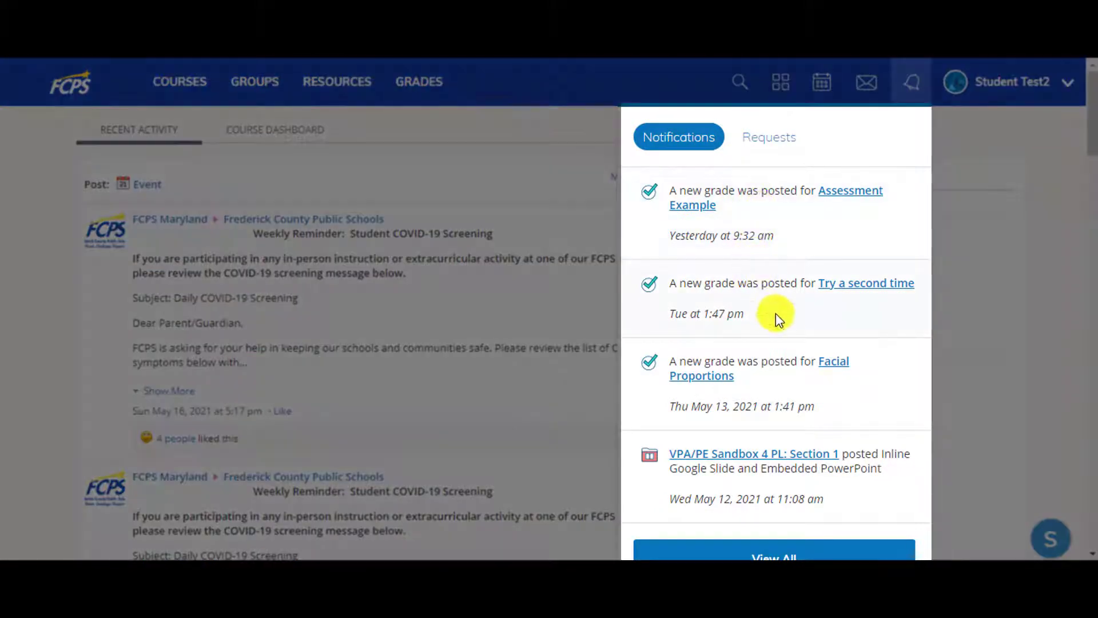
{"action": "mouse_move", "coordinate": [853, 475]}
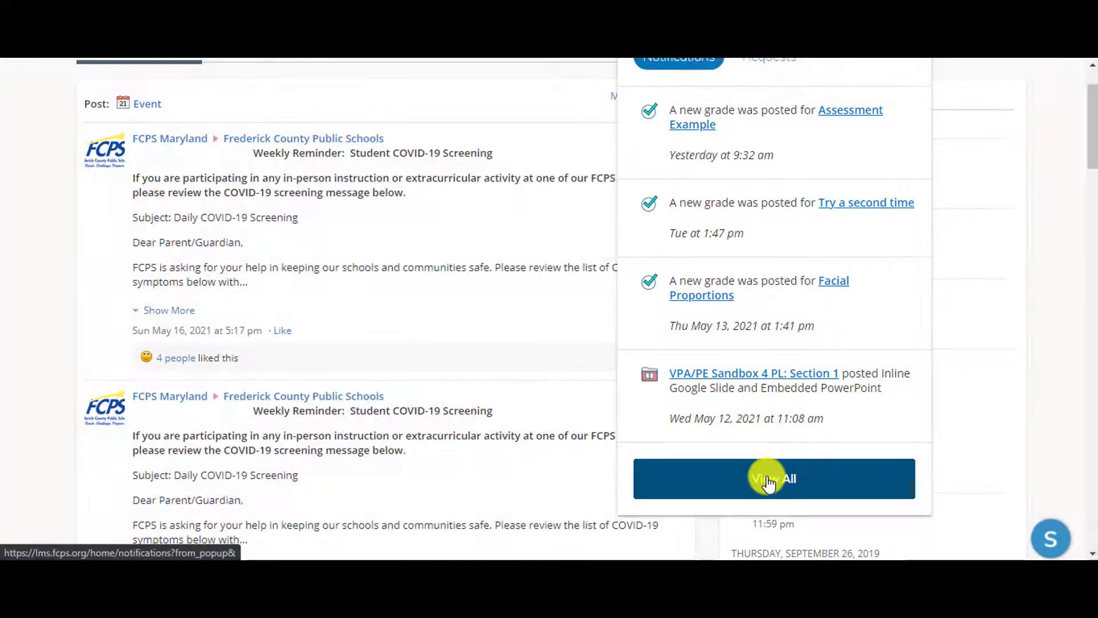
Step: Open the full Notifications page via View All
{"action": "left_click", "coordinate": [773, 479]}
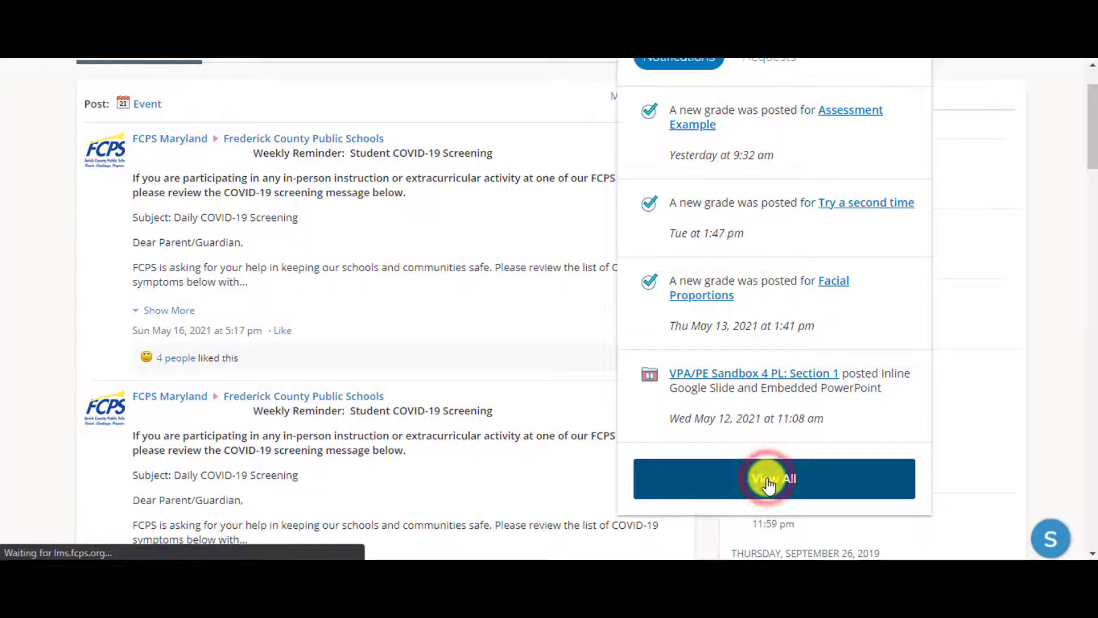
{"action": "left_click", "coordinate": [773, 478]}
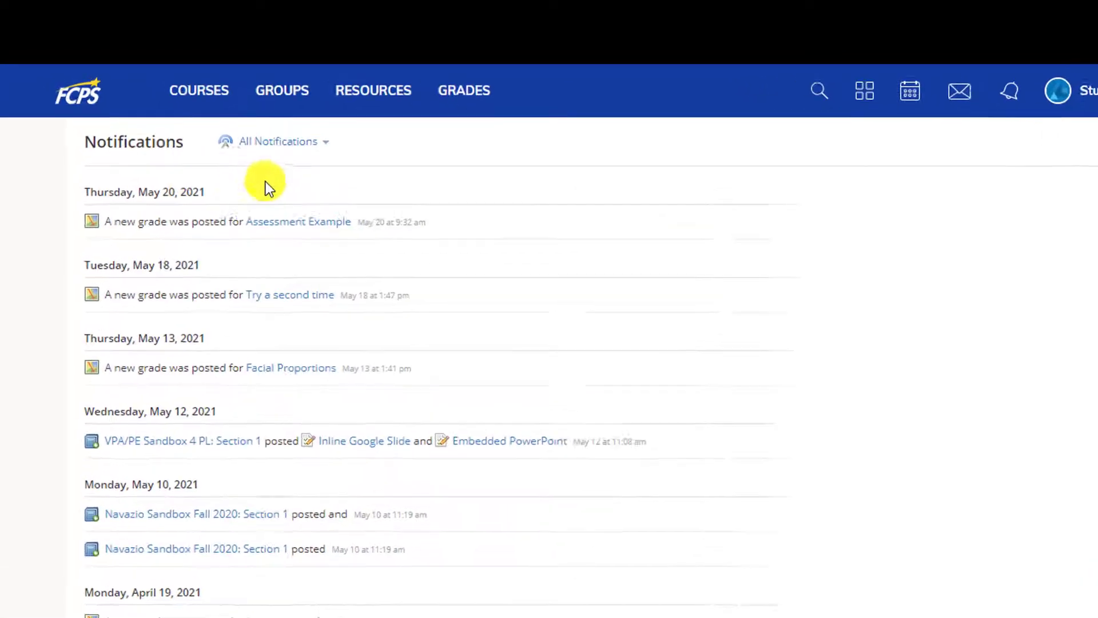
Step: Filter the Notifications page to Grades Posted only
{"action": "left_click", "coordinate": [278, 140]}
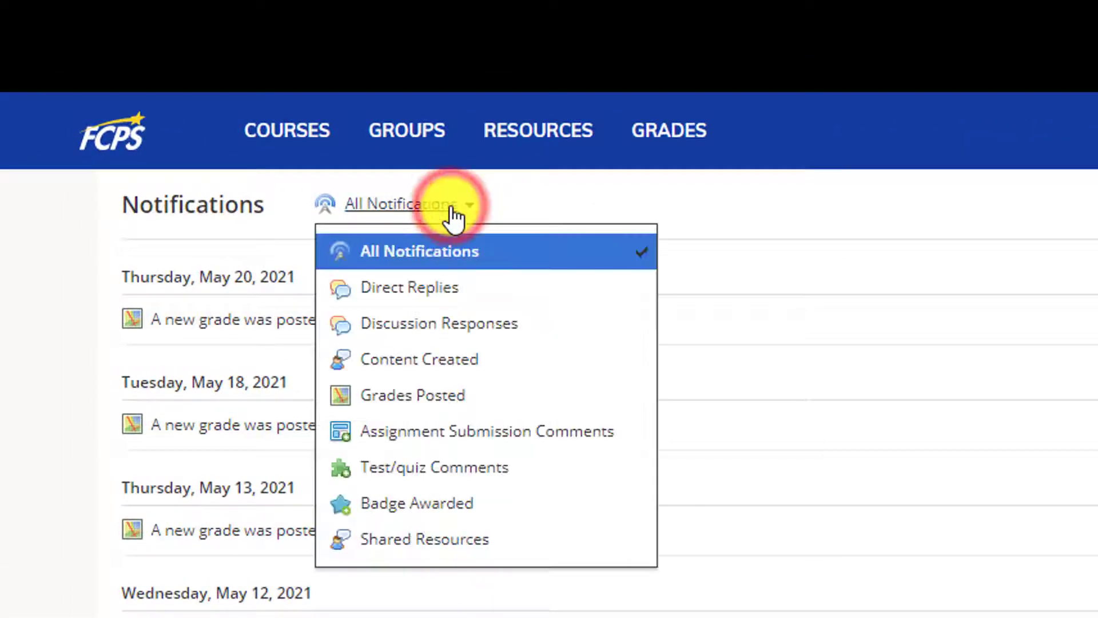
{"action": "mouse_move", "coordinate": [486, 431]}
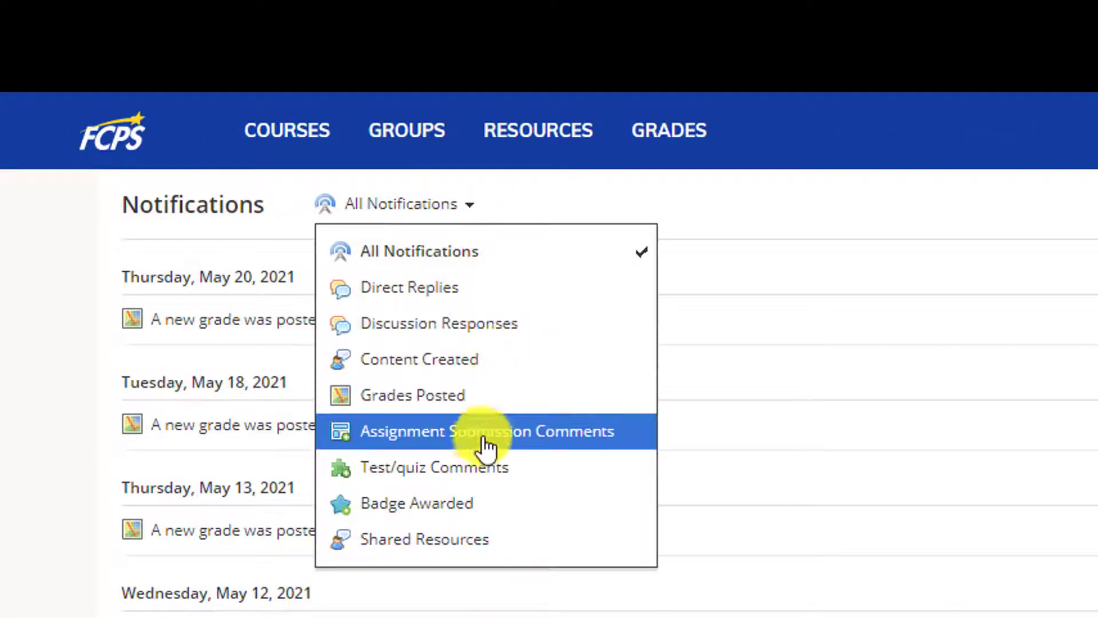
{"action": "mouse_move", "coordinate": [486, 539]}
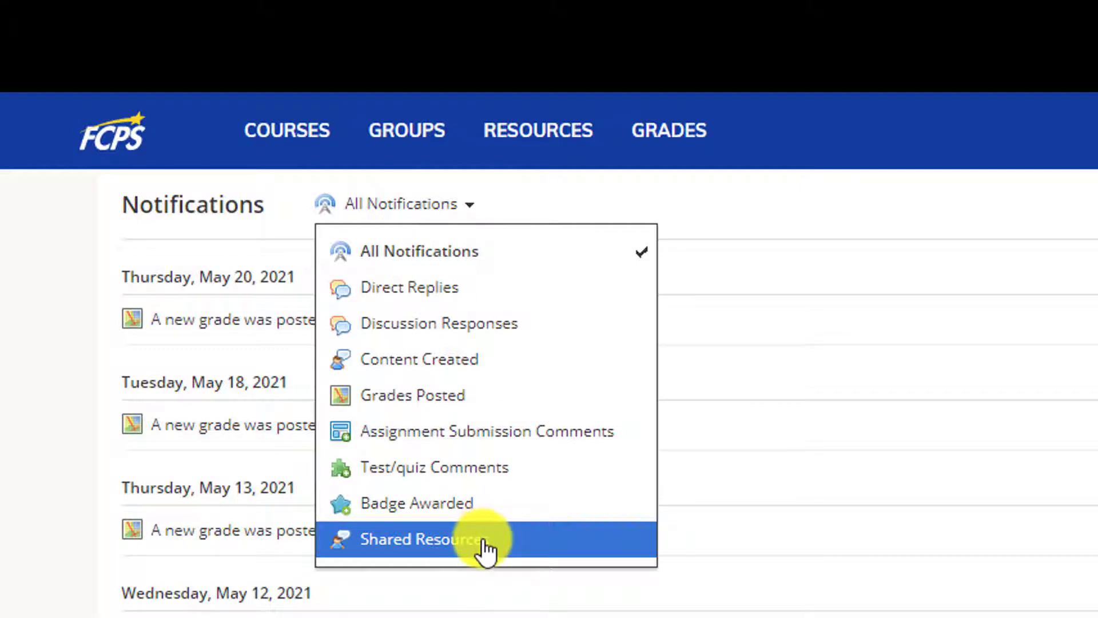
{"action": "mouse_move", "coordinate": [480, 525]}
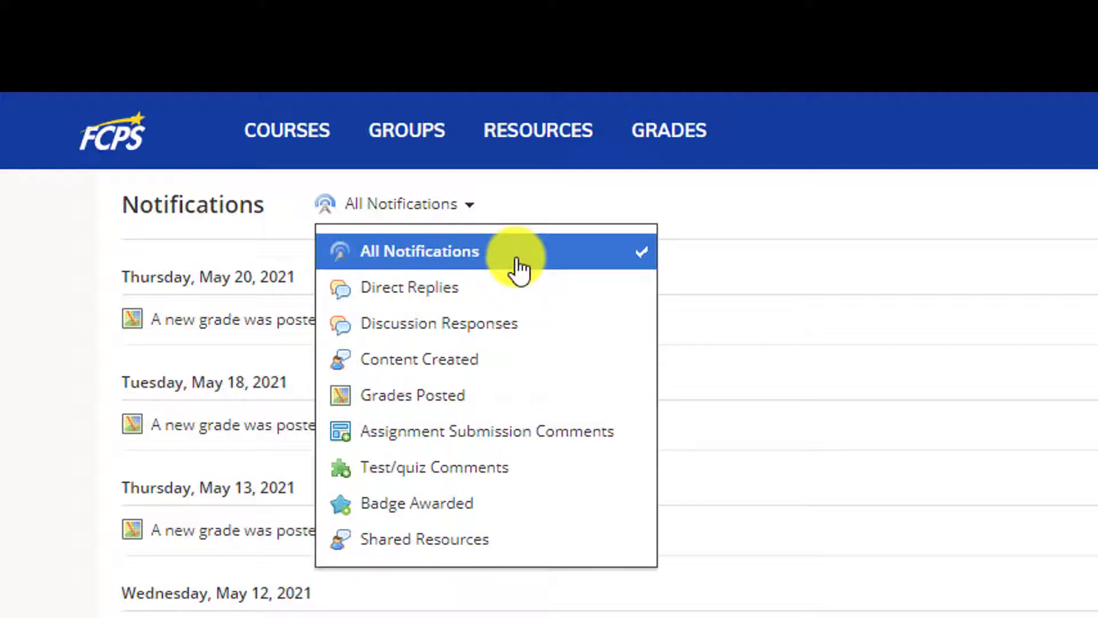
{"action": "mouse_move", "coordinate": [517, 403]}
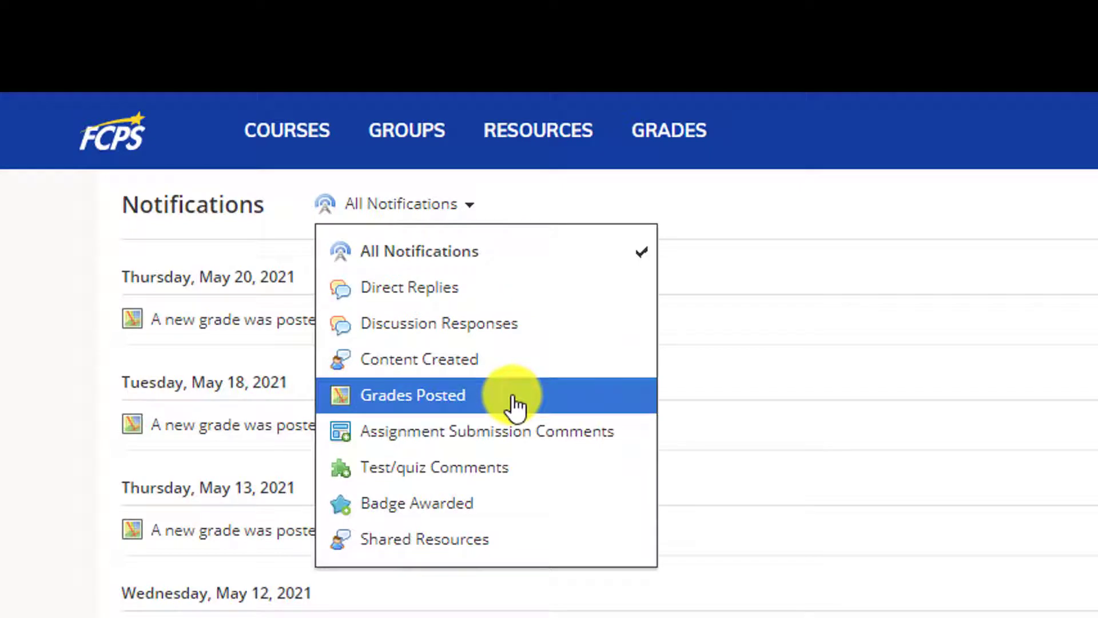
{"action": "left_click", "coordinate": [412, 394]}
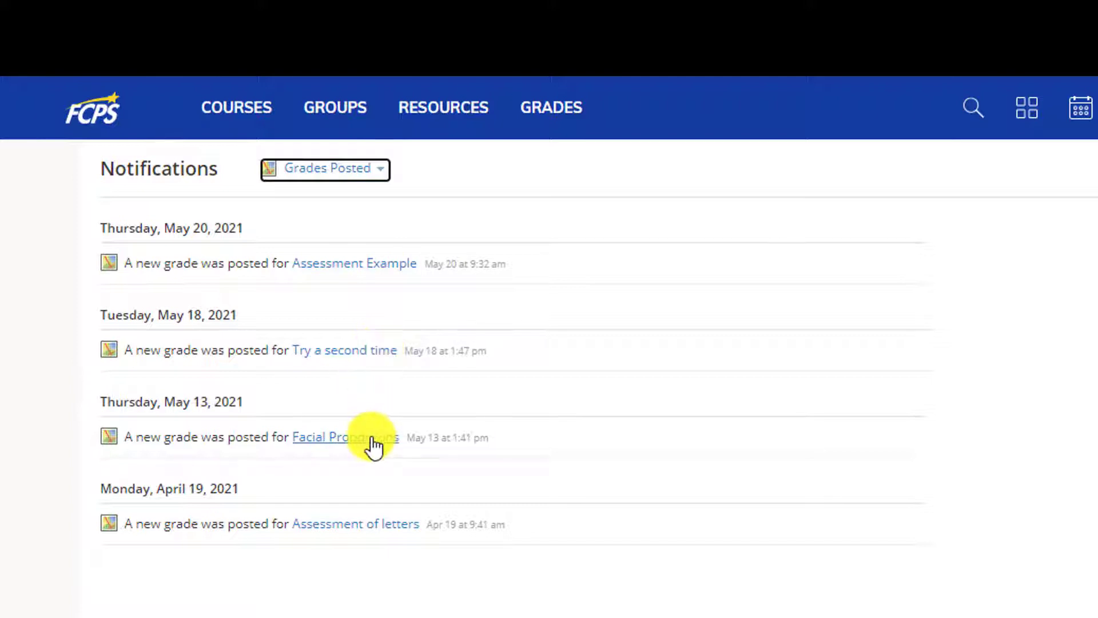
{"action": "mouse_move", "coordinate": [368, 524]}
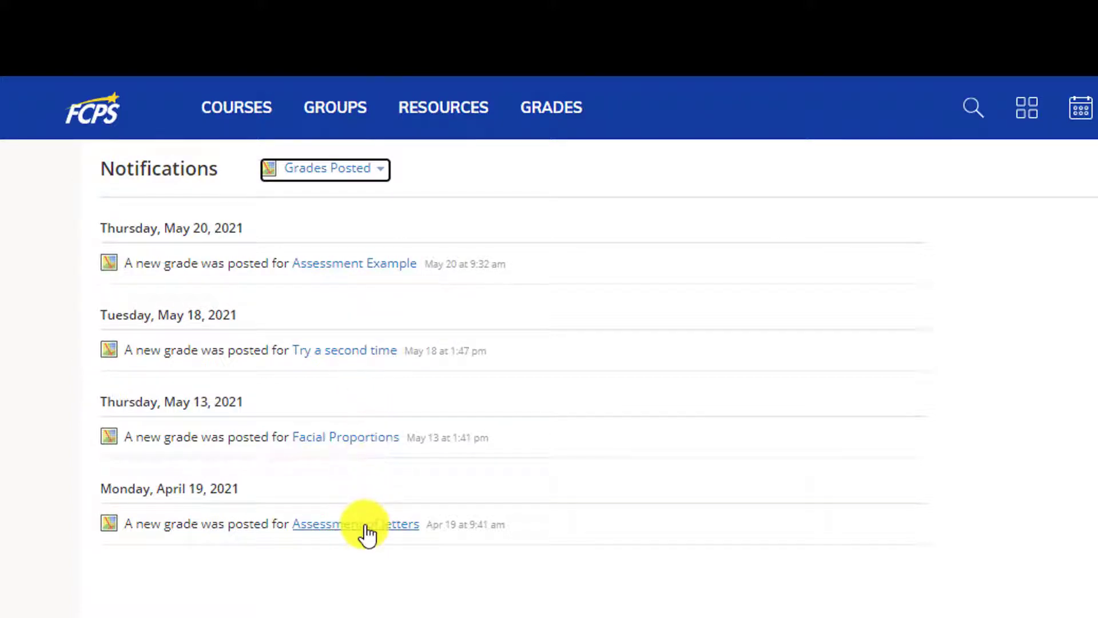
{"action": "mouse_move", "coordinate": [364, 446]}
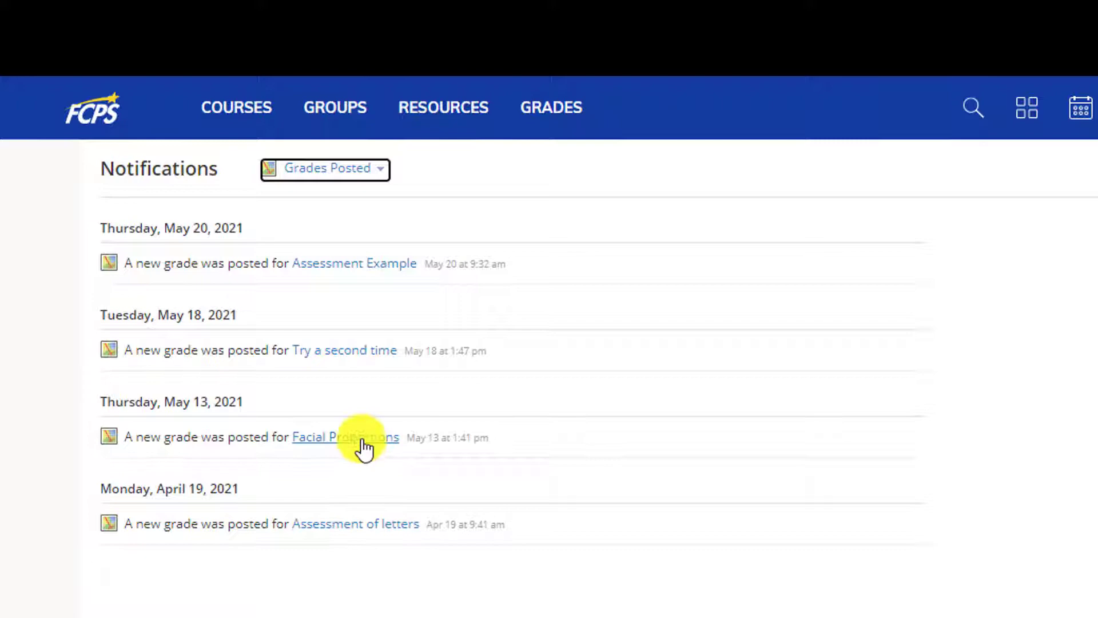
{"action": "left_click", "coordinate": [345, 436]}
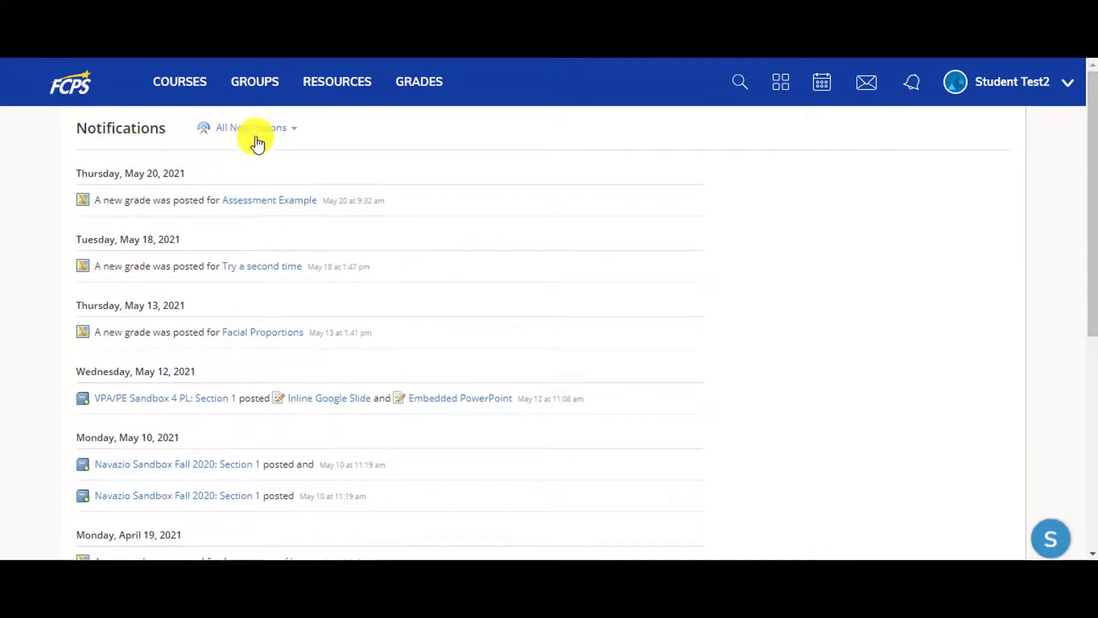
{"action": "mouse_move", "coordinate": [1084, 158]}
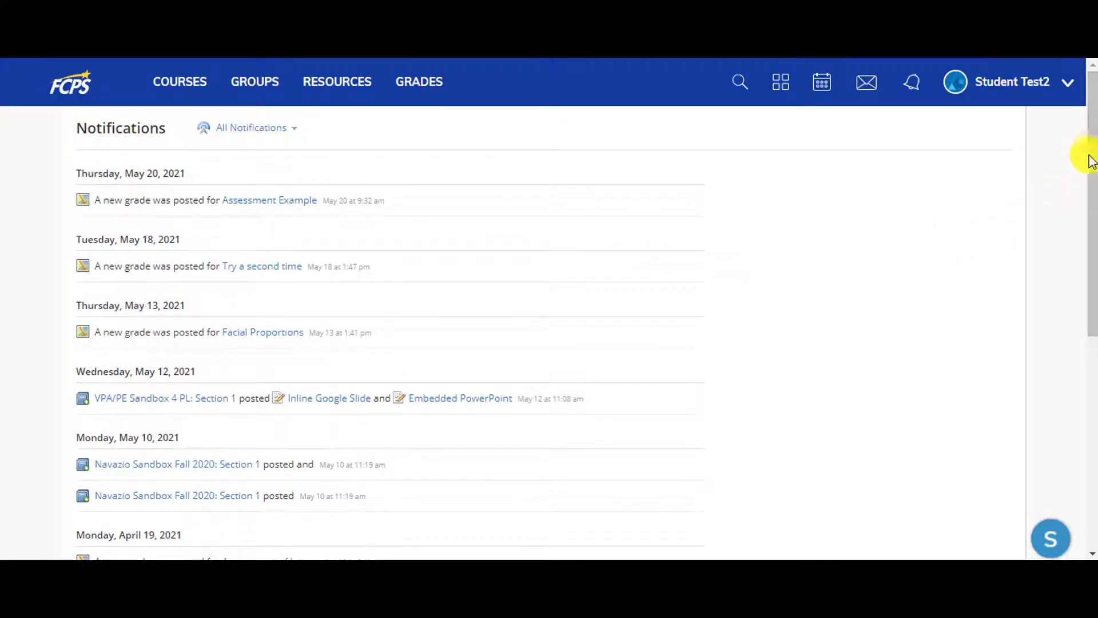
Step: Scroll down to older mid-April 2021 notifications, including sandbox course posts
{"action": "scroll", "scroll_direction": "down", "scroll_amount": 3}
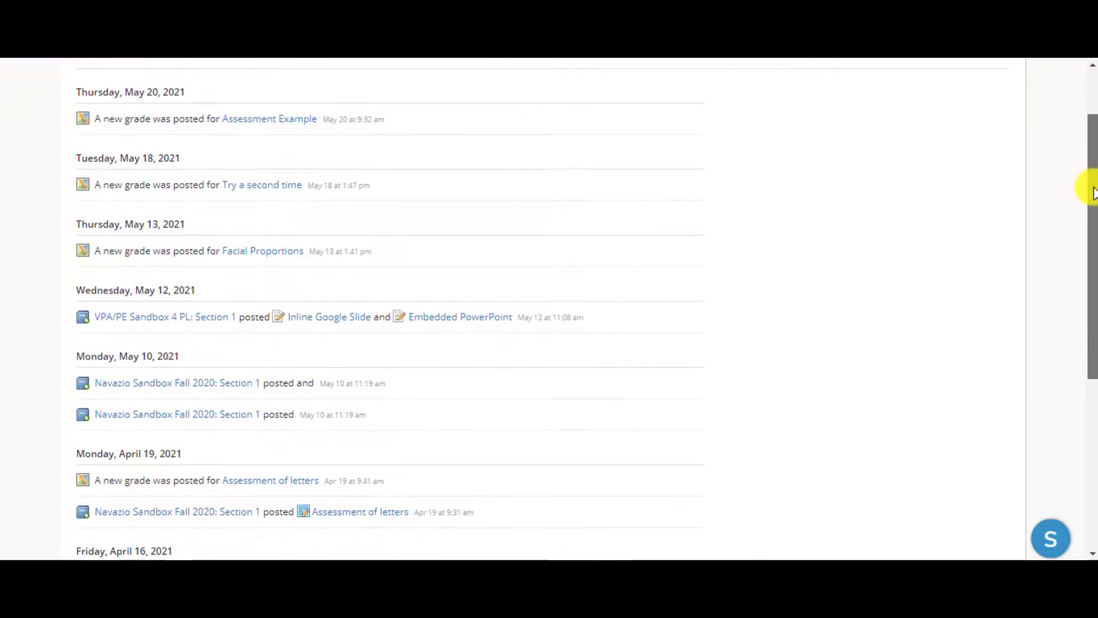
{"action": "scroll", "scroll_direction": "down", "scroll_amount": 3}
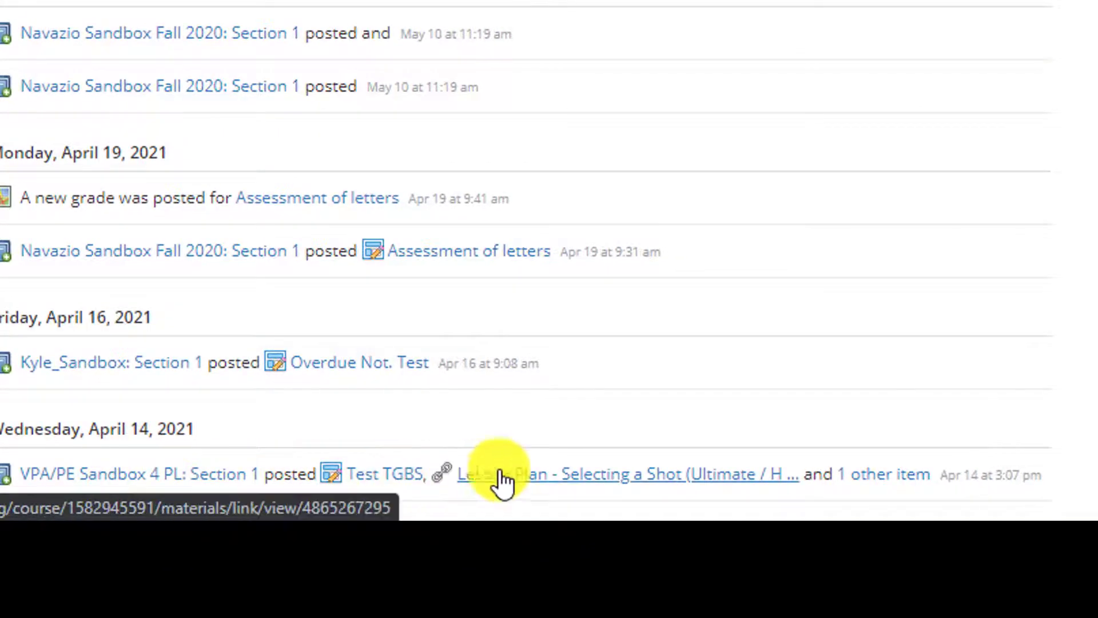
{"action": "mouse_move", "coordinate": [921, 474]}
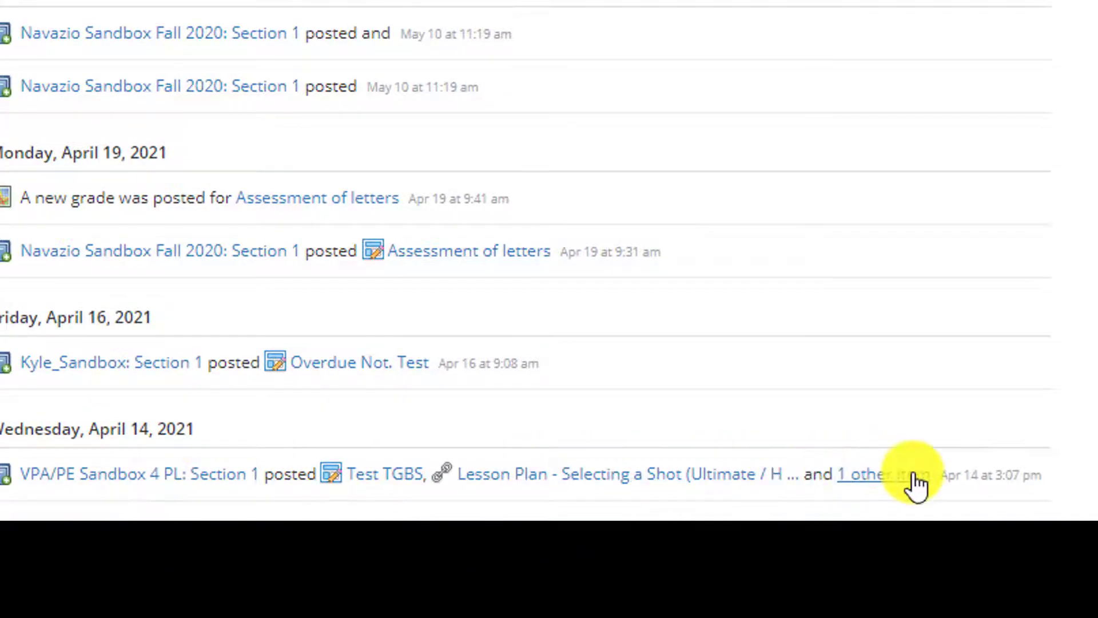
{"action": "mouse_move", "coordinate": [855, 445]}
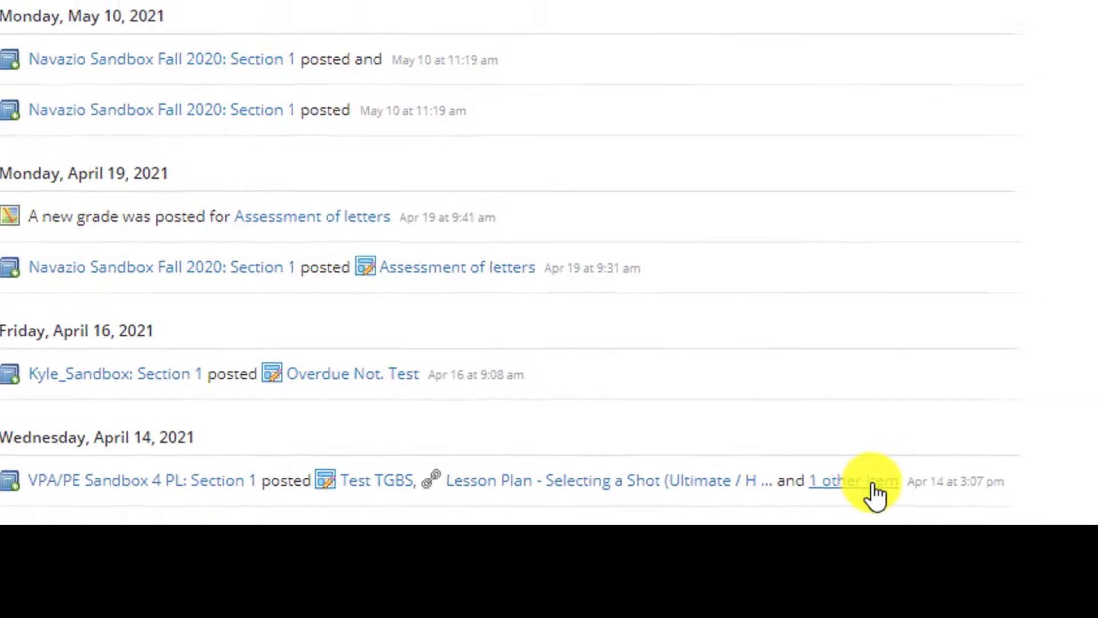
{"action": "left_click", "coordinate": [852, 480]}
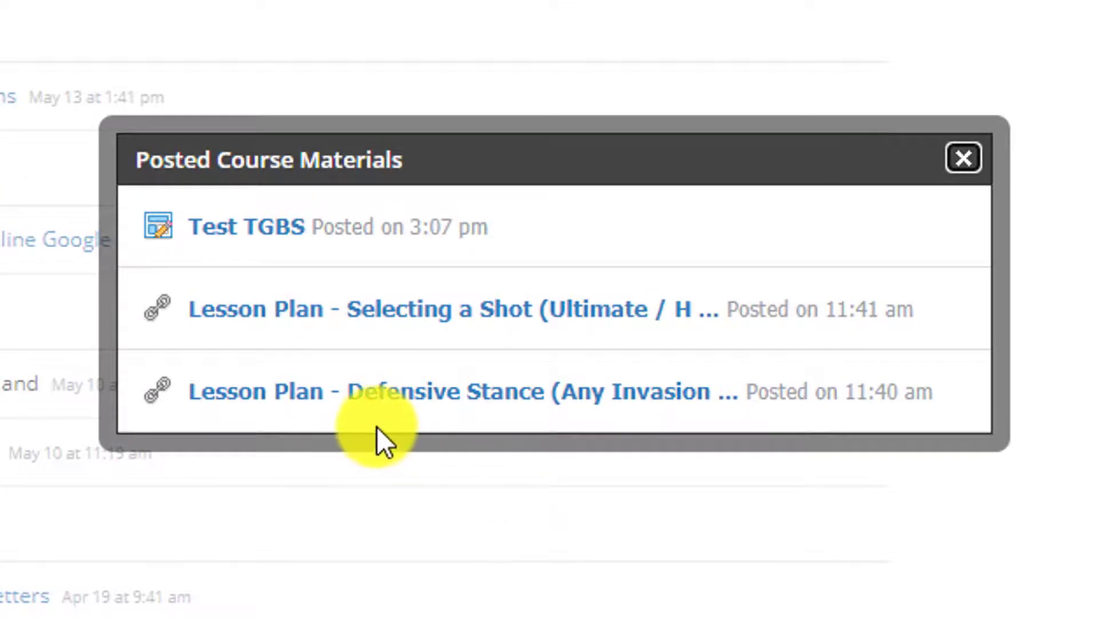
{"action": "mouse_move", "coordinate": [599, 47]}
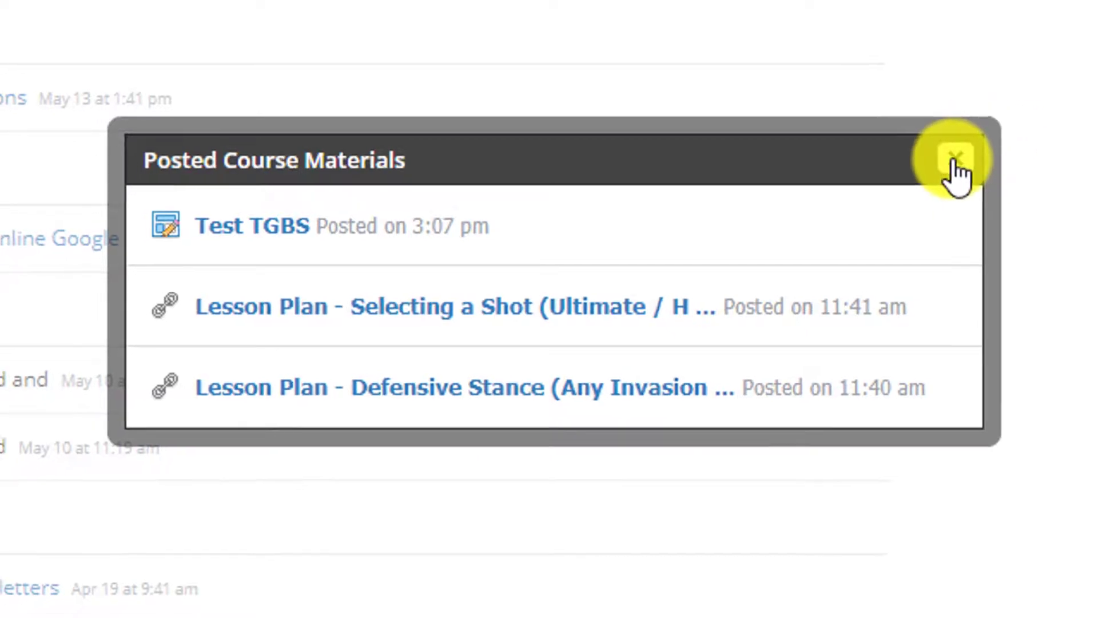
{"action": "left_click", "coordinate": [957, 155]}
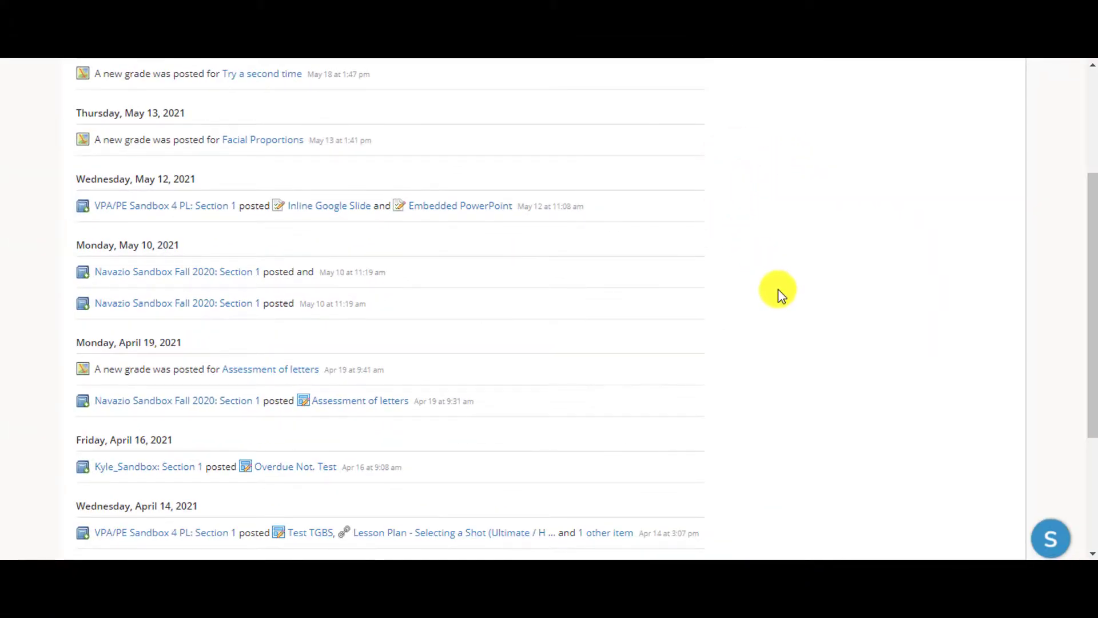
{"action": "mouse_move", "coordinate": [784, 353]}
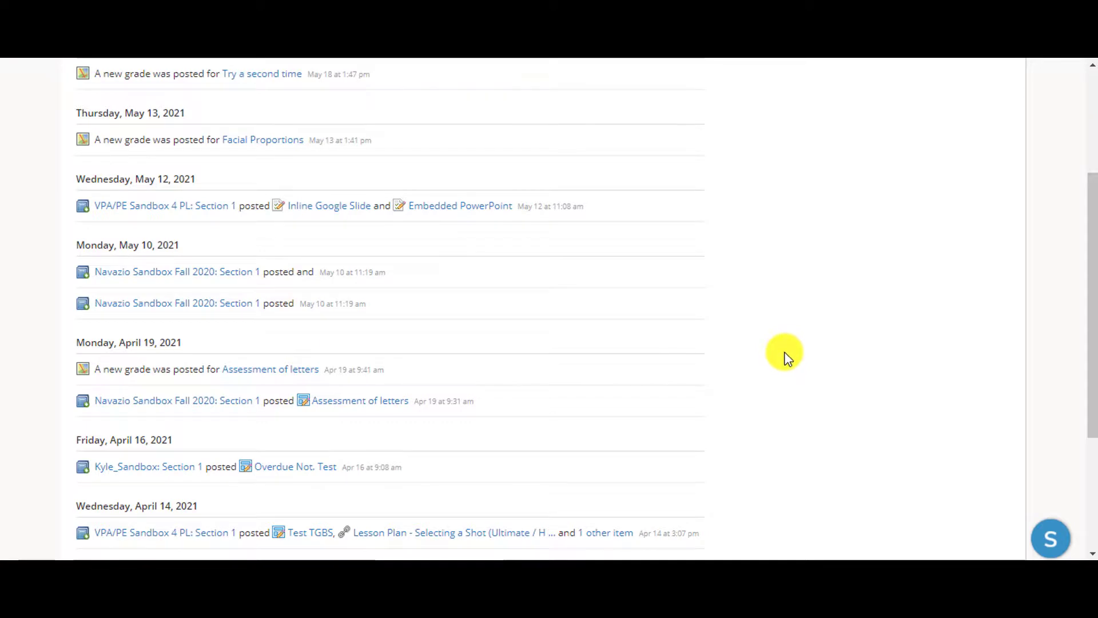